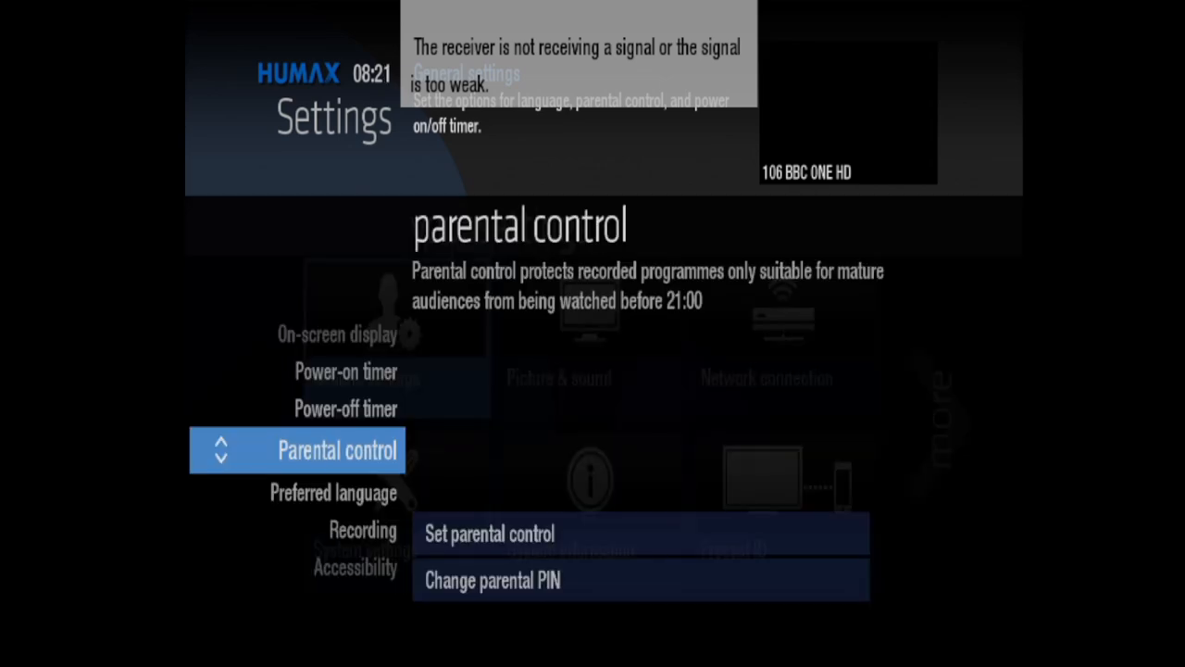
Browse Parental control and On-screen display in General settings, then return to Your settings
scroll(down, 3)
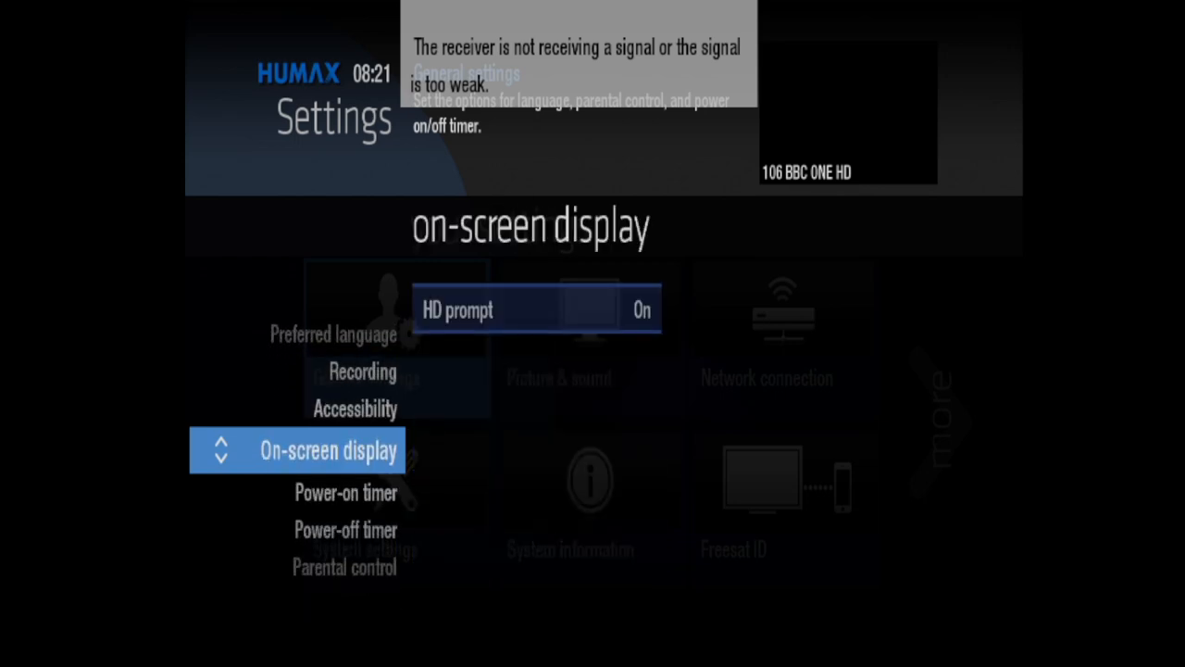
key(Down)
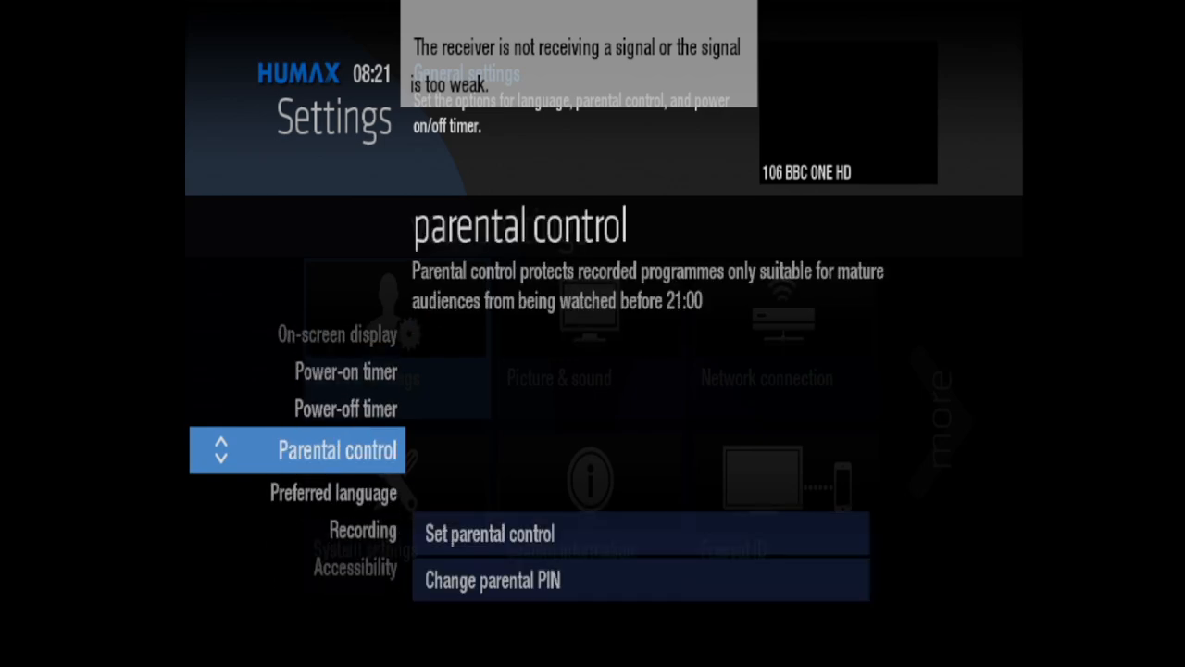
key(Down)
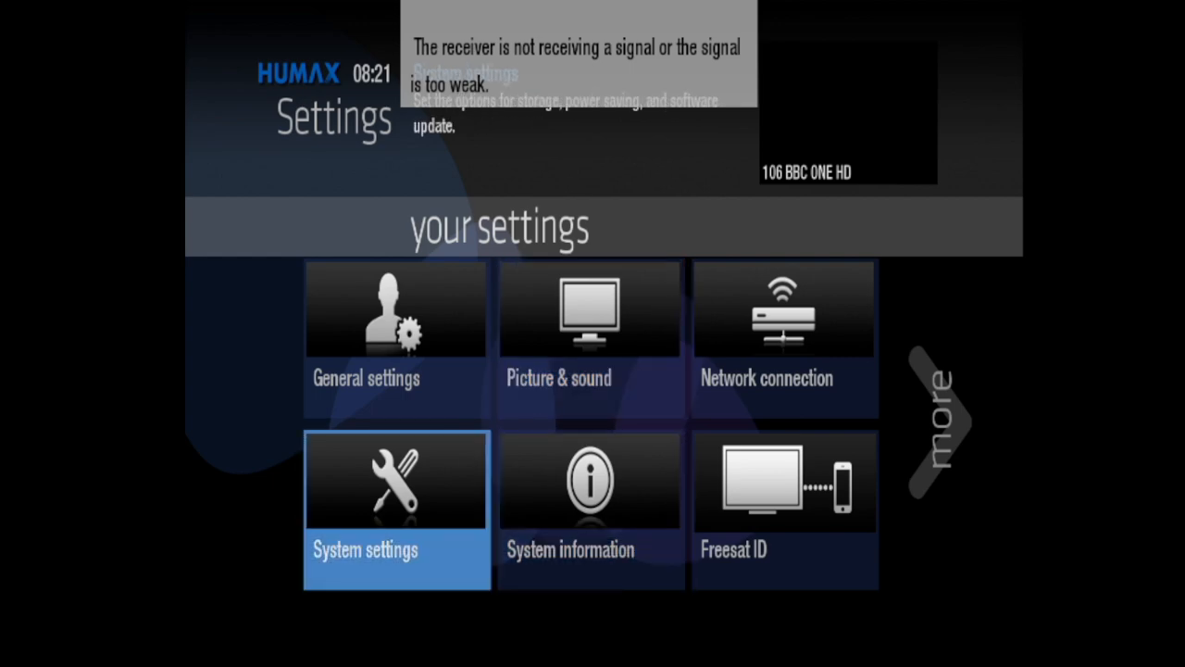
Enter System settings, accept the unformatted hard disk warning and reach Storage listing the HDD
click(397, 482)
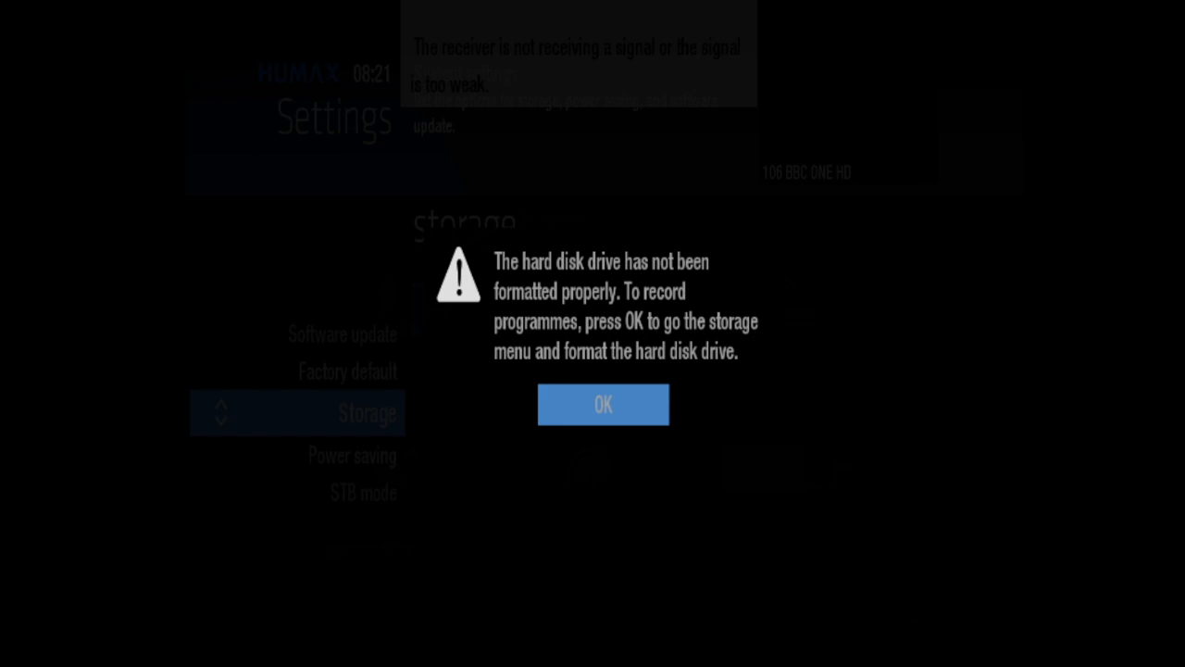
click(603, 404)
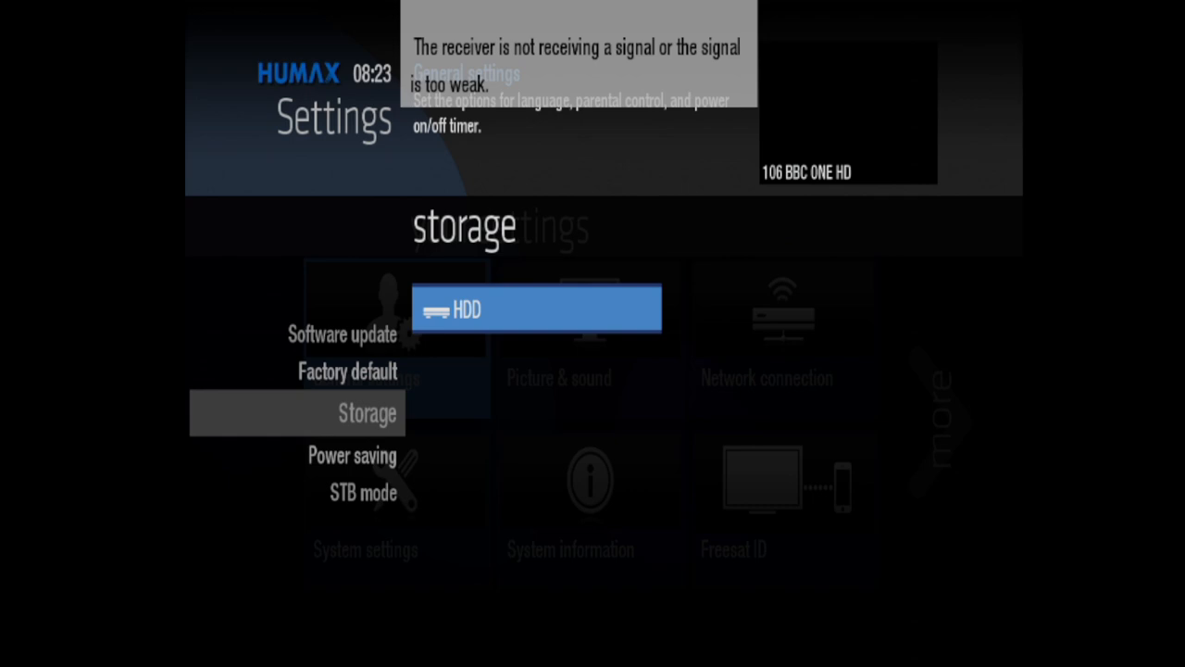
Move from Storage to Power saving, showing automatic power down on and standby on power save
click(537, 307)
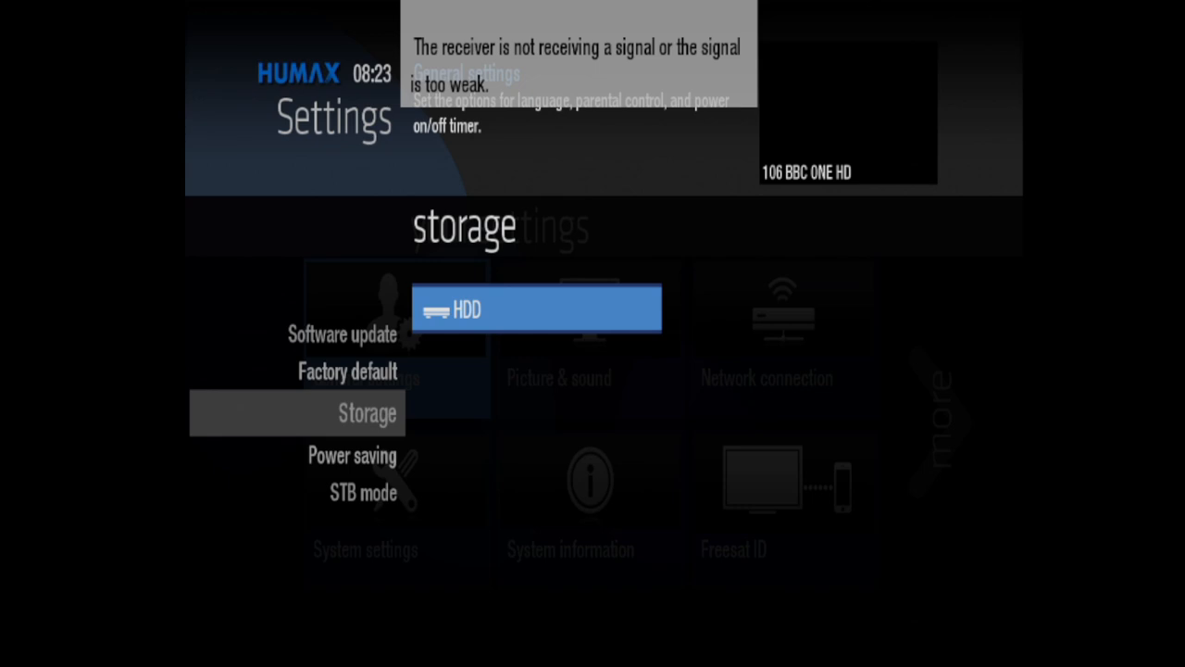
scroll(down, 3)
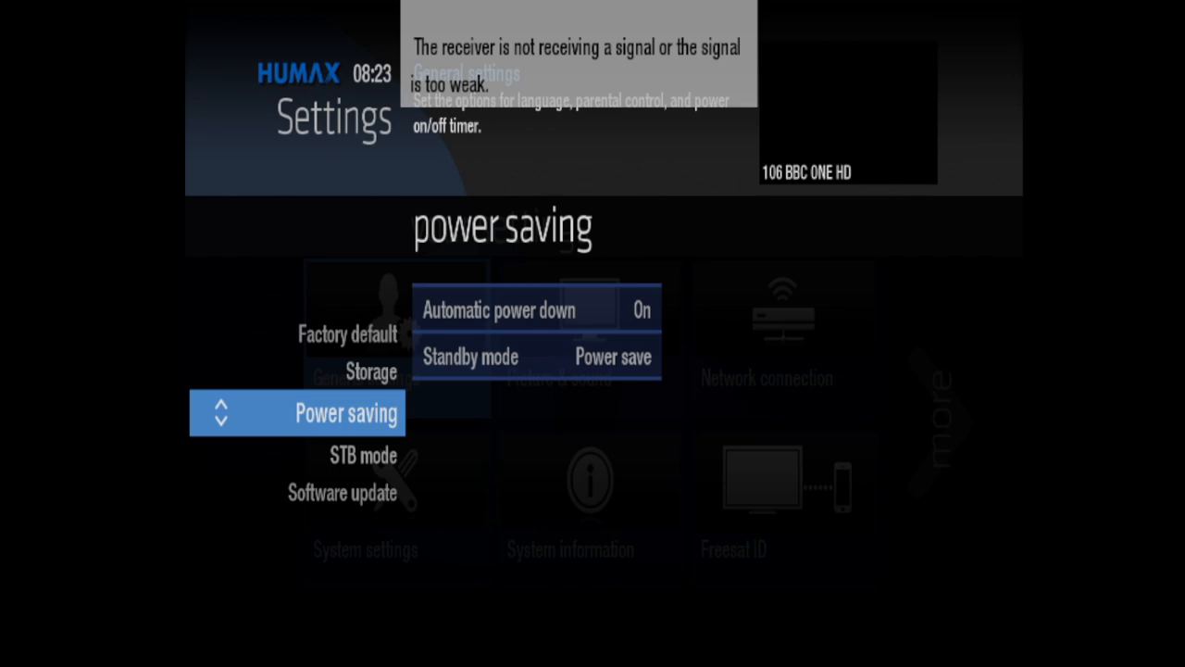
Scroll past STB mode to Software update and start Search for new software
key(Down)
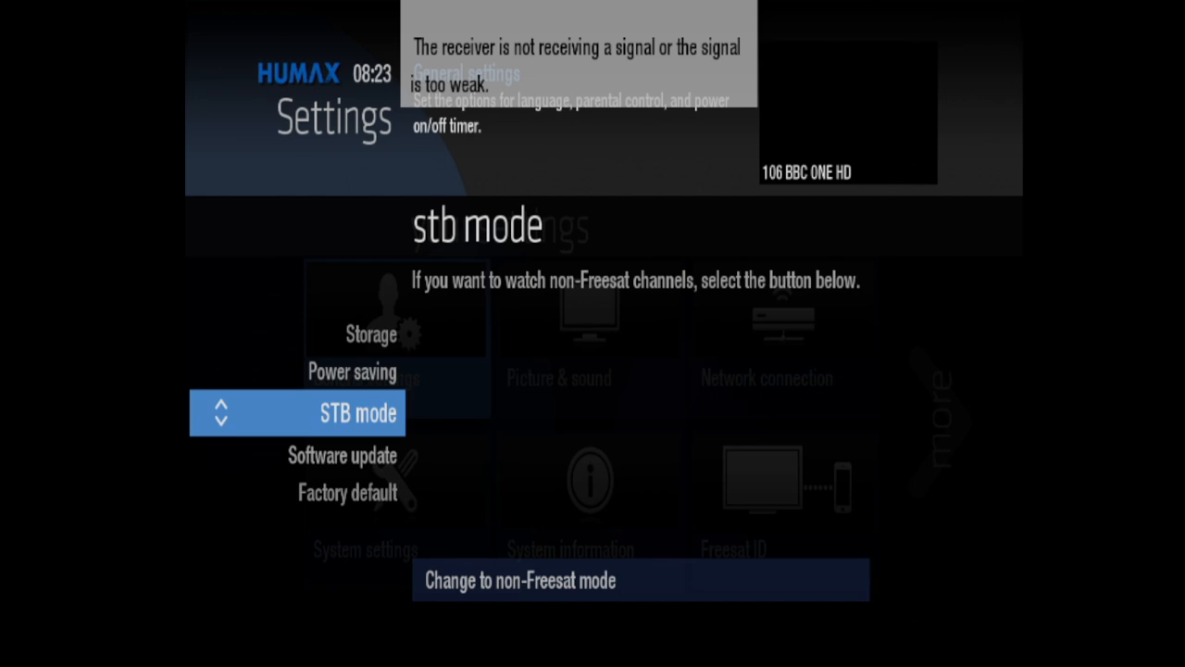
scroll(down, 3)
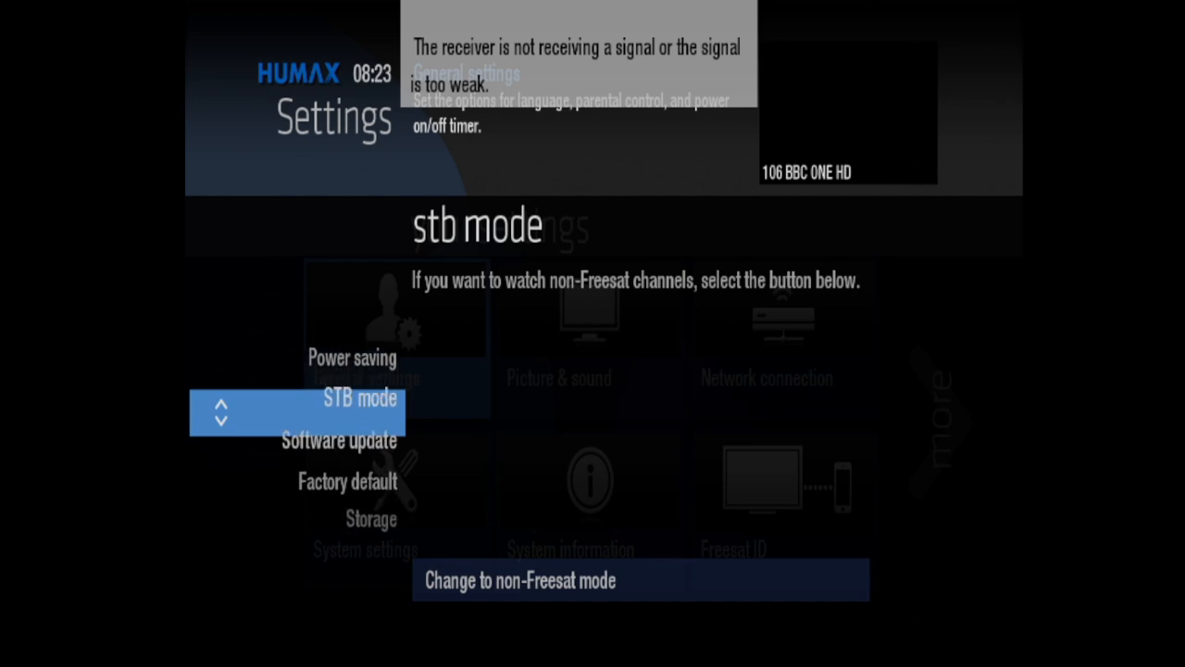
scroll(down, 3)
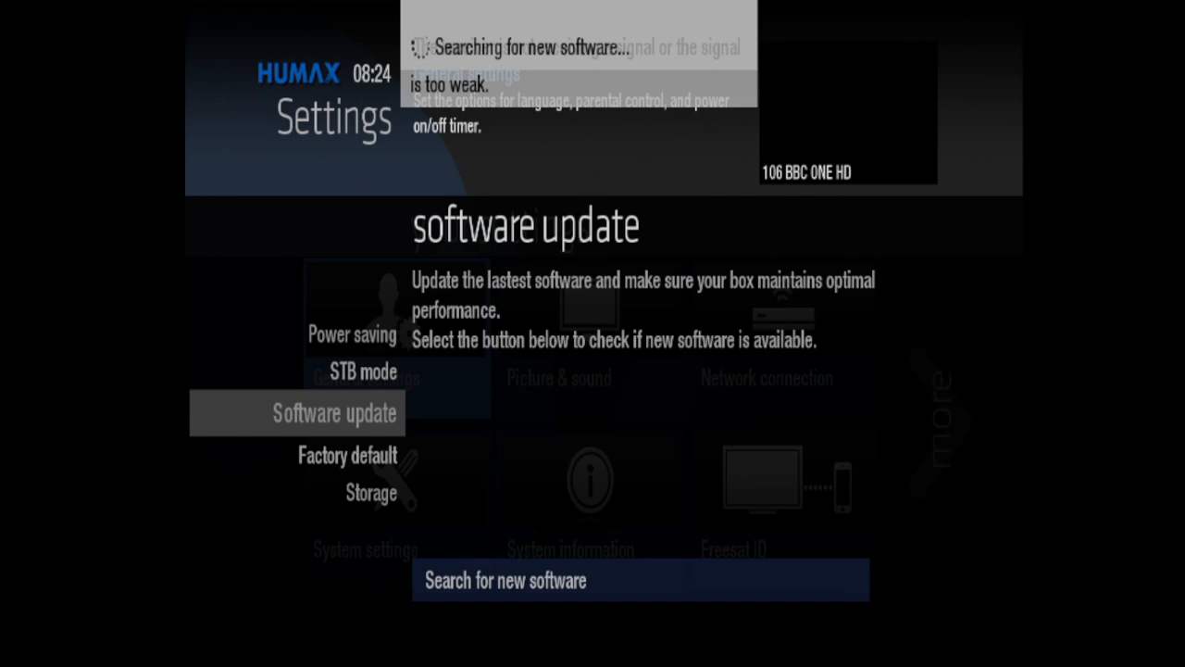
Acknowledge 'New software is not detected', back out and show System information > General info
click(639, 580)
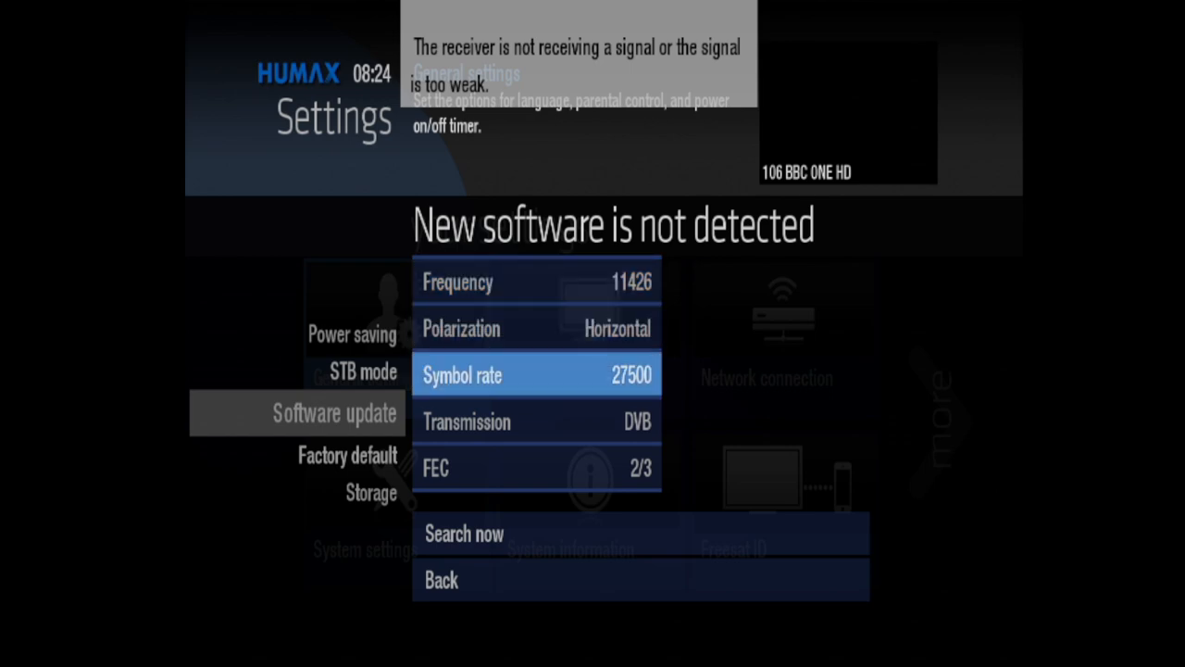
scroll(down, 3)
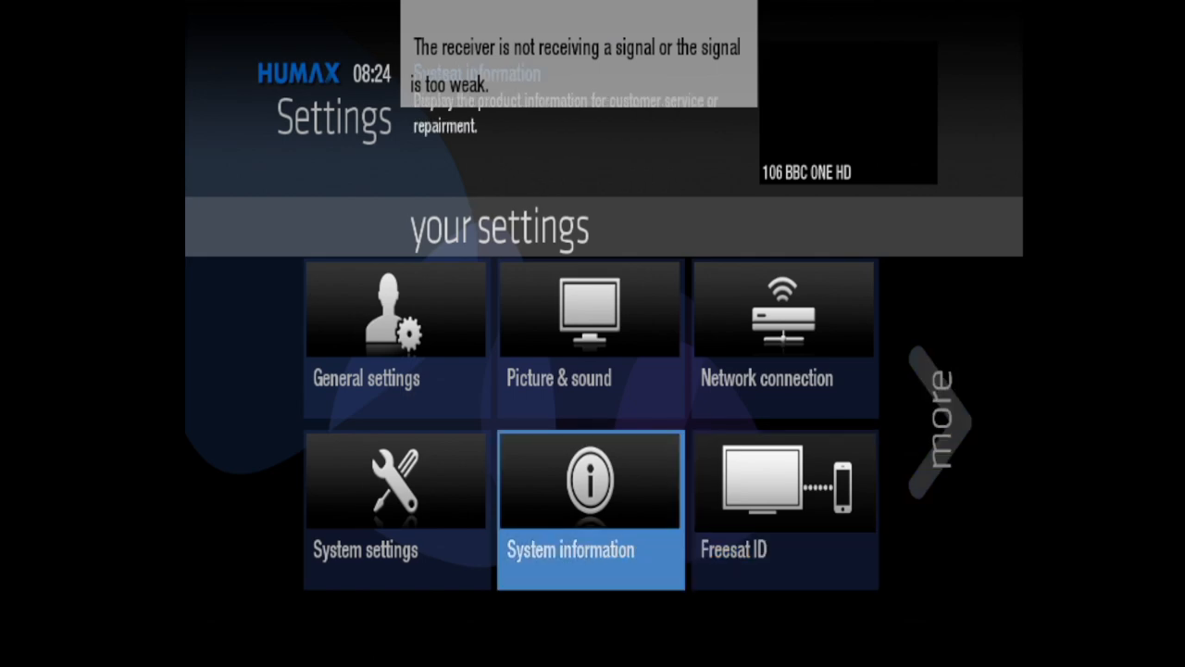
click(589, 482)
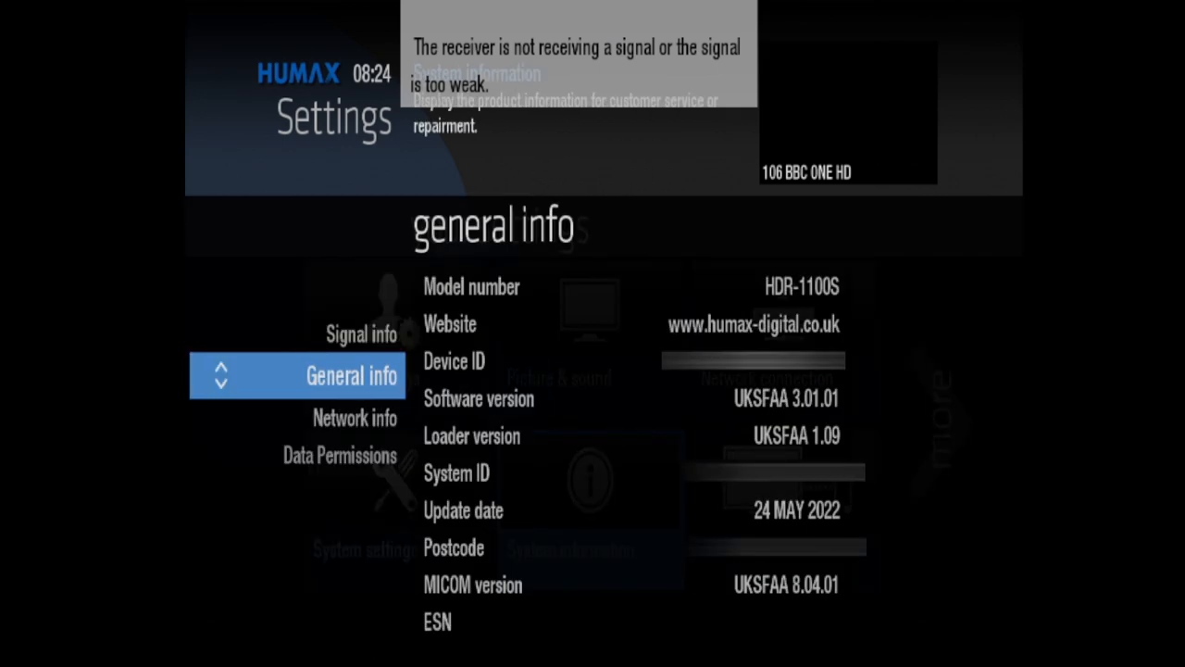